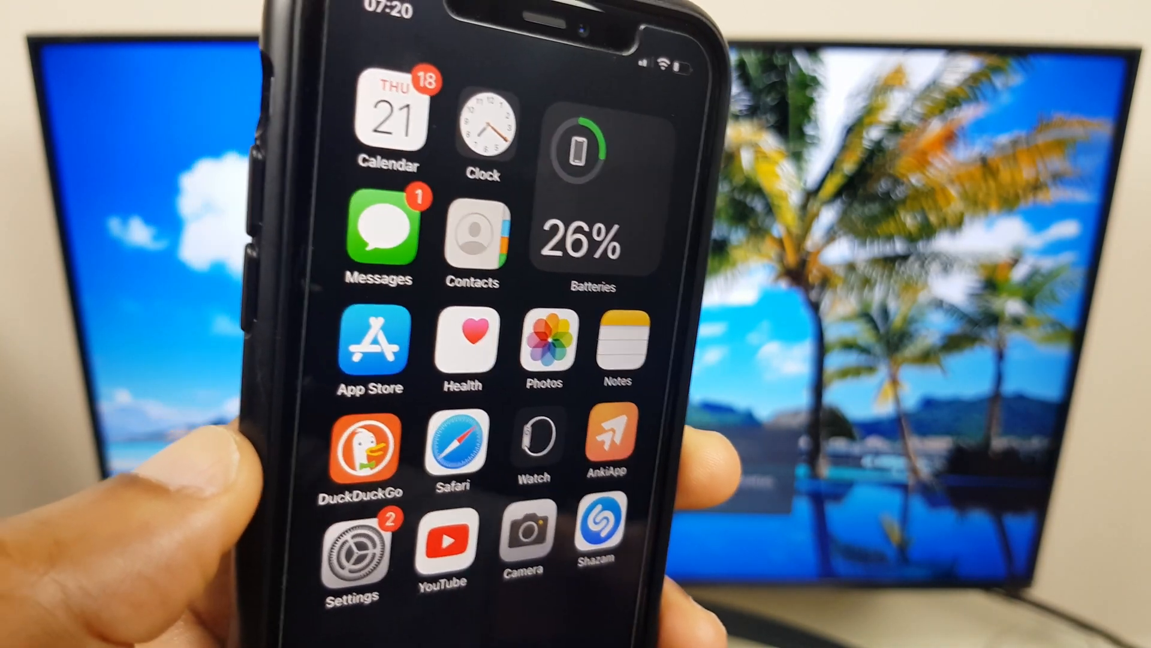
# Switch on Allow Others to Join in Personal Hotspot, then return to the main Settings list.
pyautogui.click(353, 547)
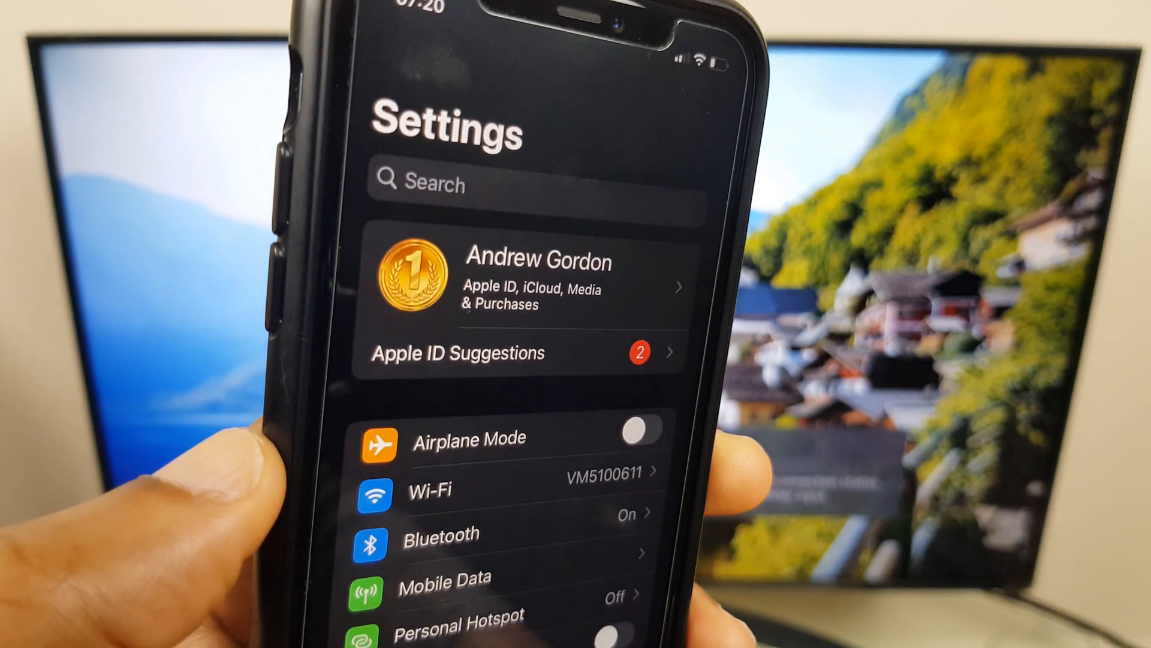
pyautogui.scroll(-3)
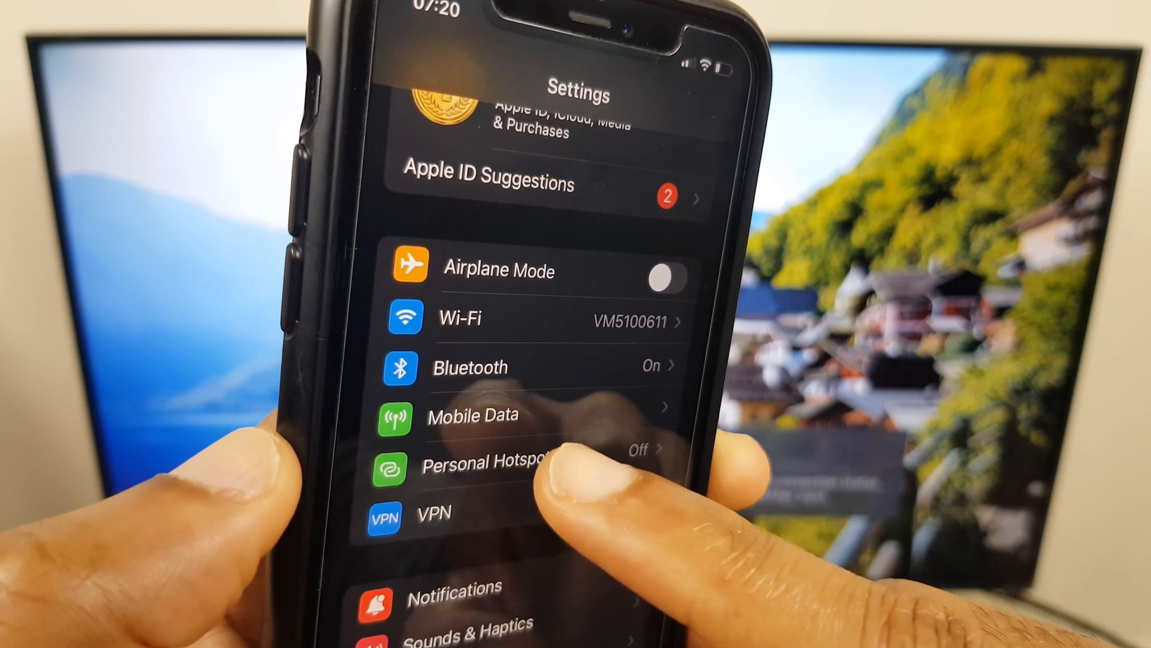
pyautogui.click(485, 459)
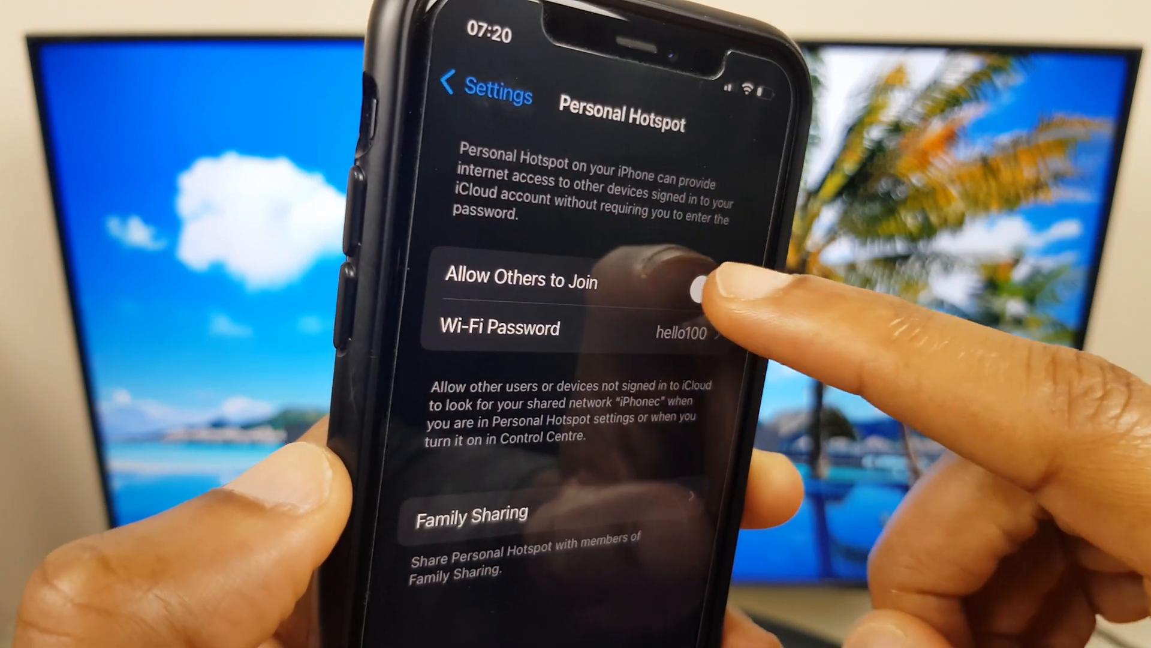
pyautogui.click(702, 280)
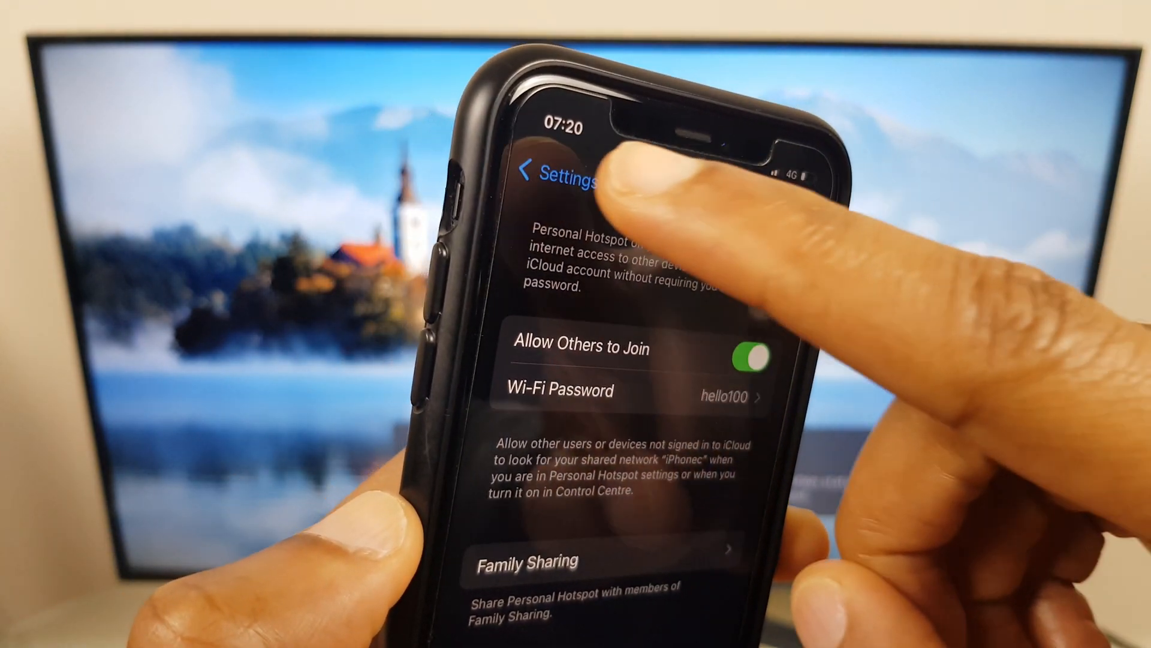
pyautogui.click(547, 179)
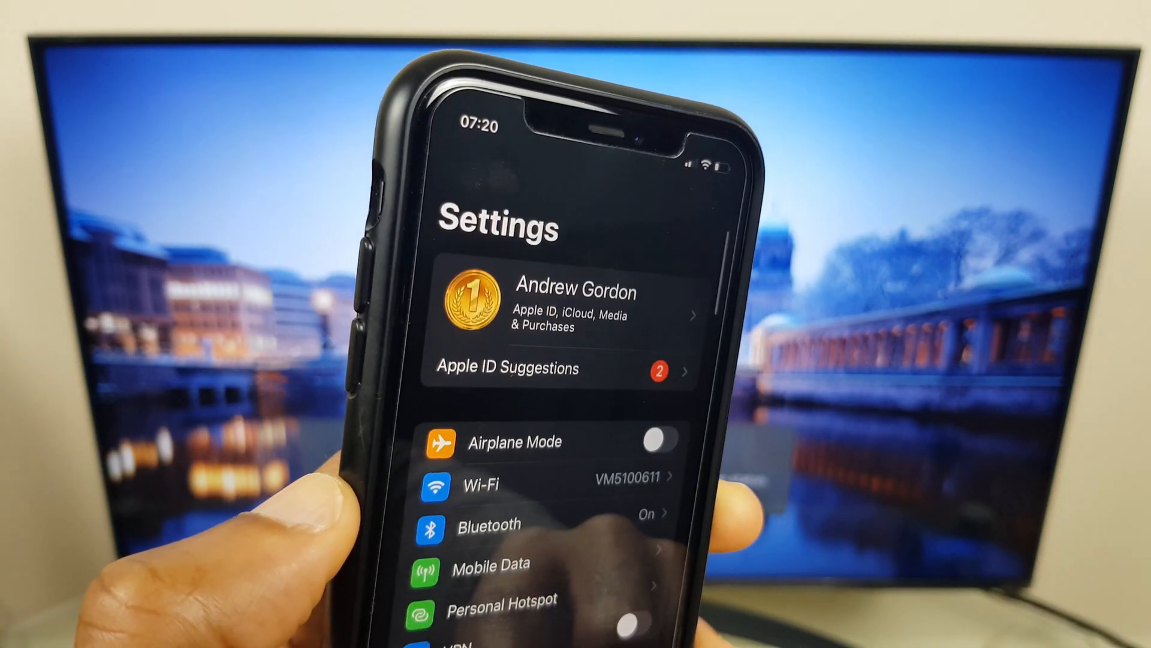
# Show the phone's About details under General settings.
pyautogui.scroll(-3)
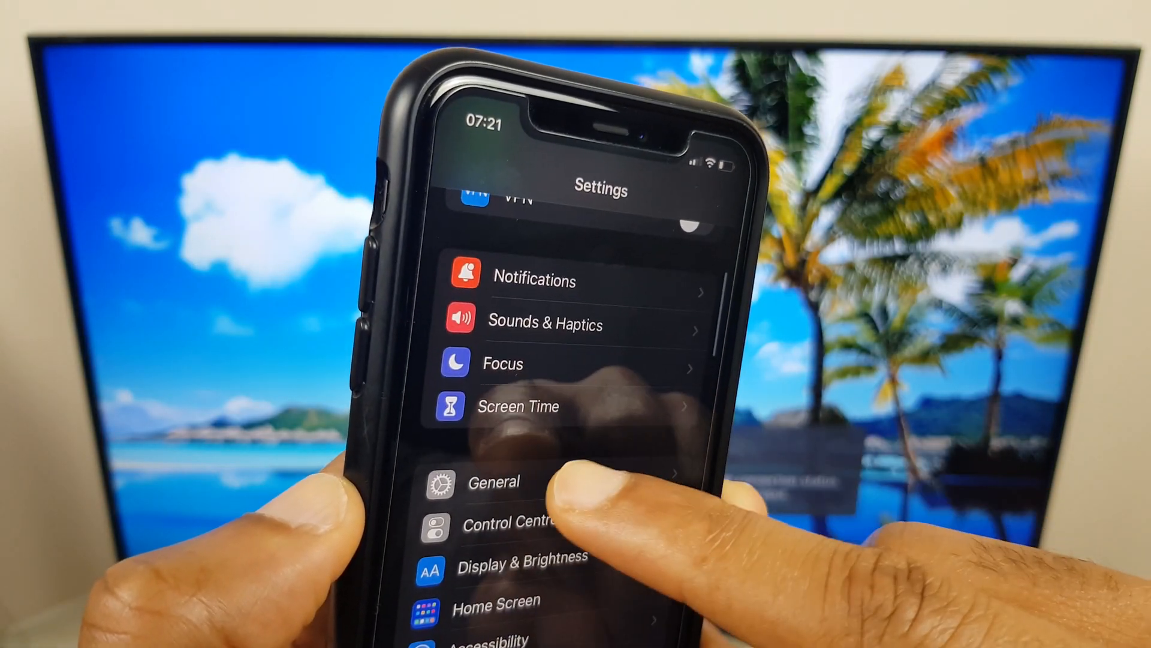
pyautogui.click(493, 482)
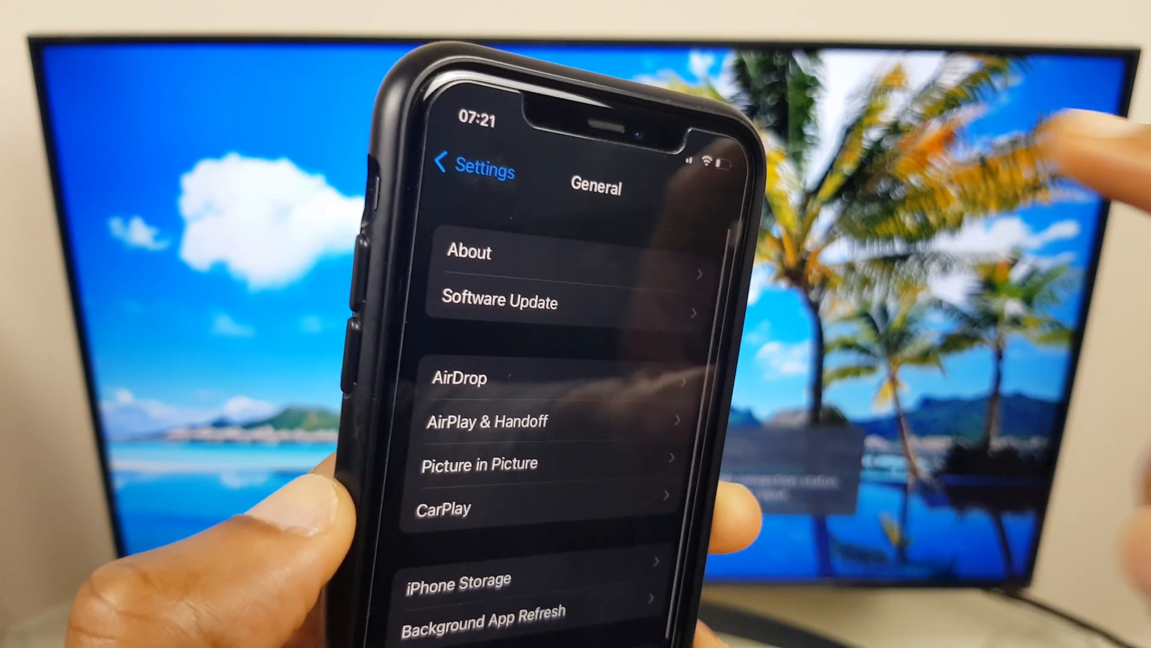
pyautogui.click(470, 252)
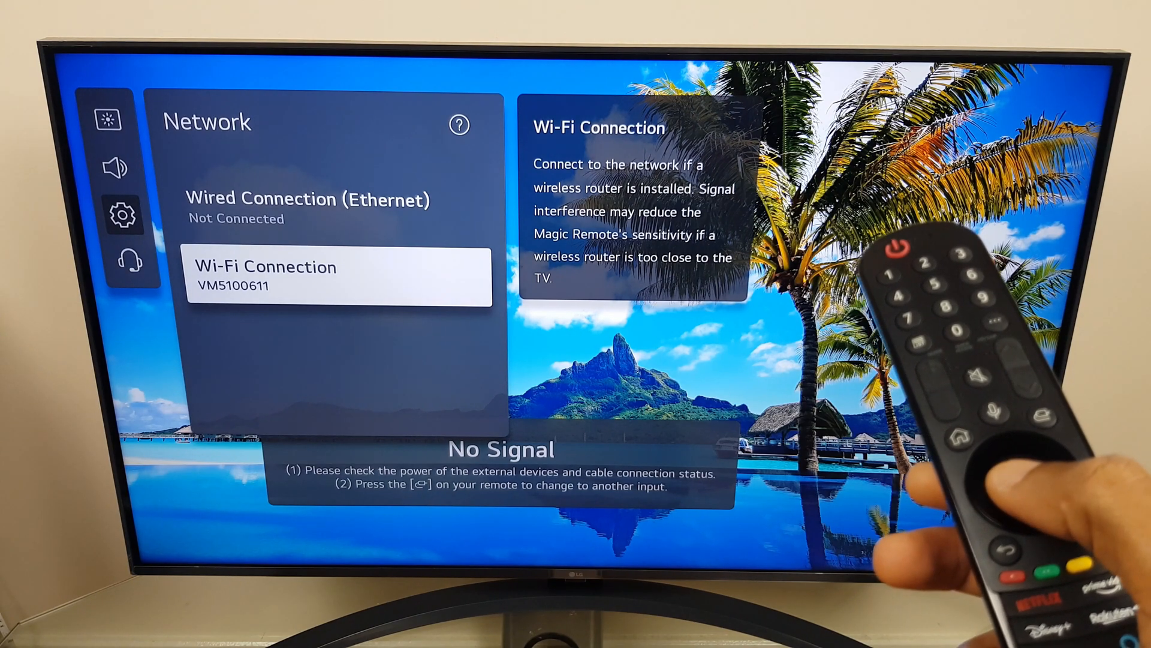
# Bring up the TV's Wi-Fi Connection list of nearby networks with VM5100611 shown.
pyautogui.click(338, 277)
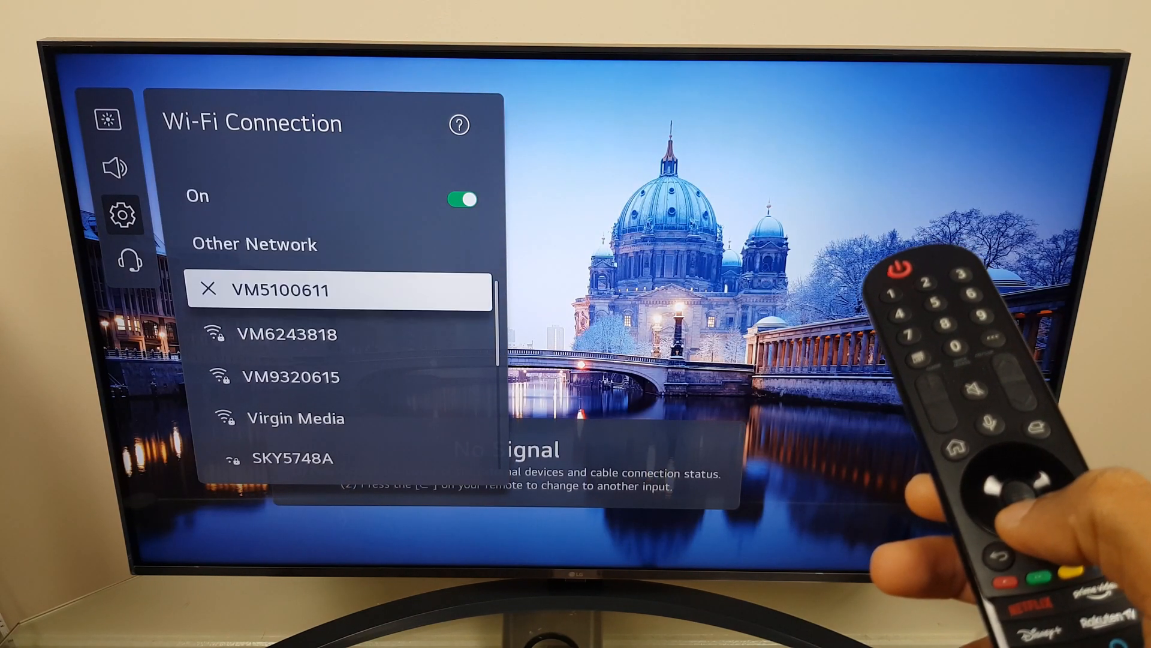
pyautogui.scroll(-3)
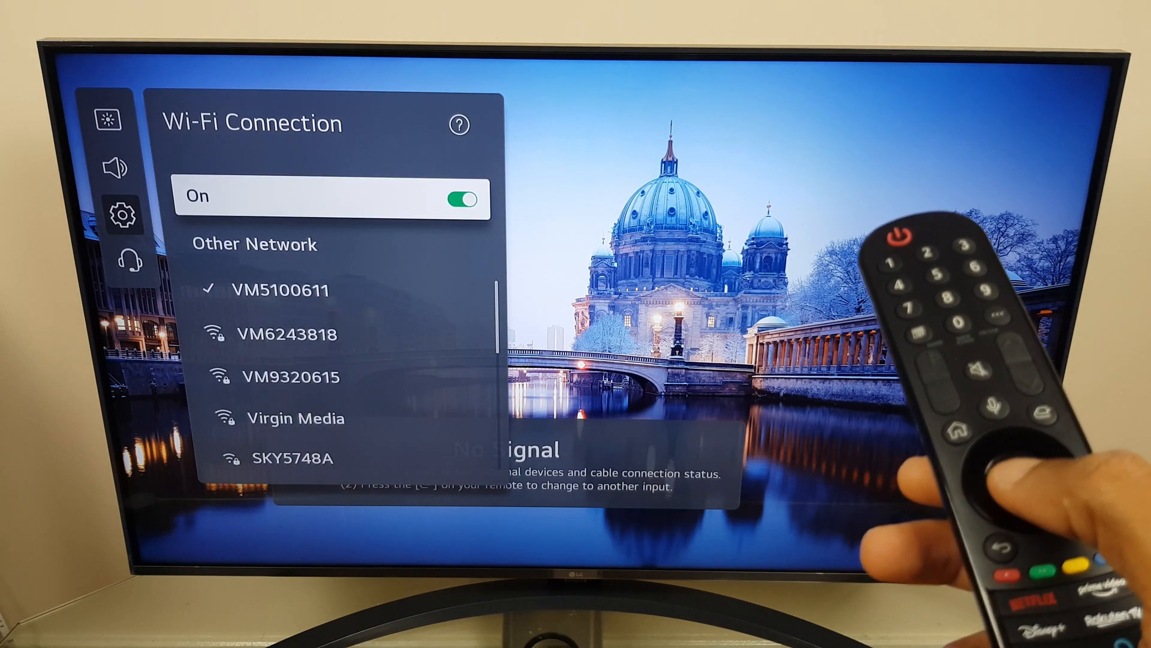
pyautogui.click(458, 198)
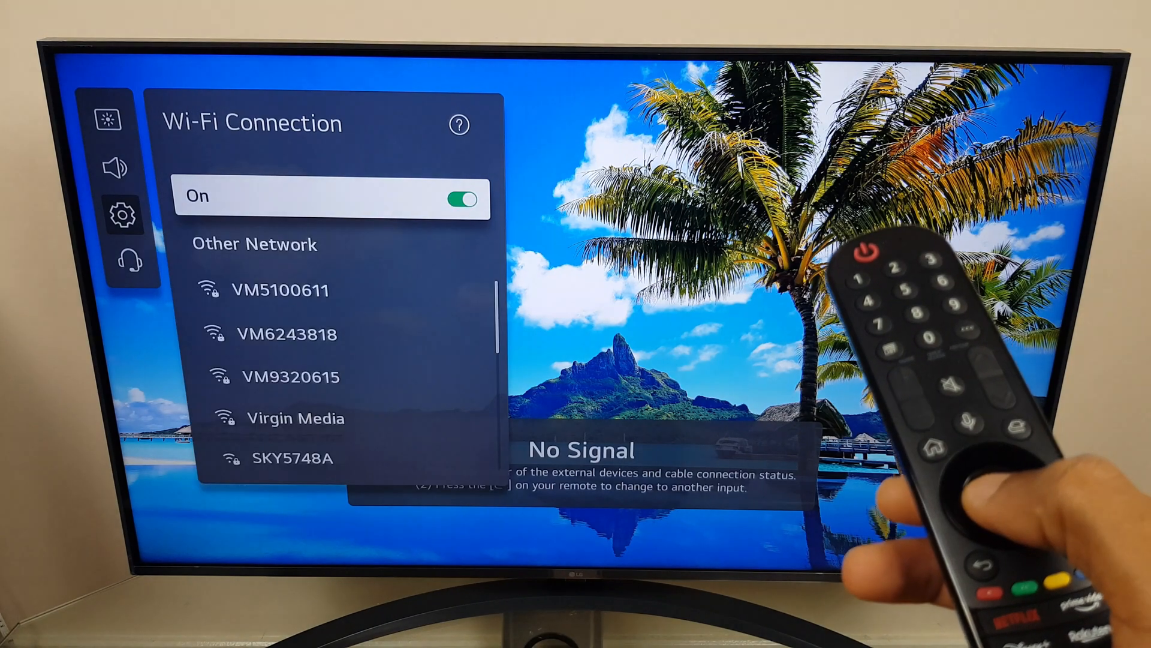
pyautogui.click(269, 289)
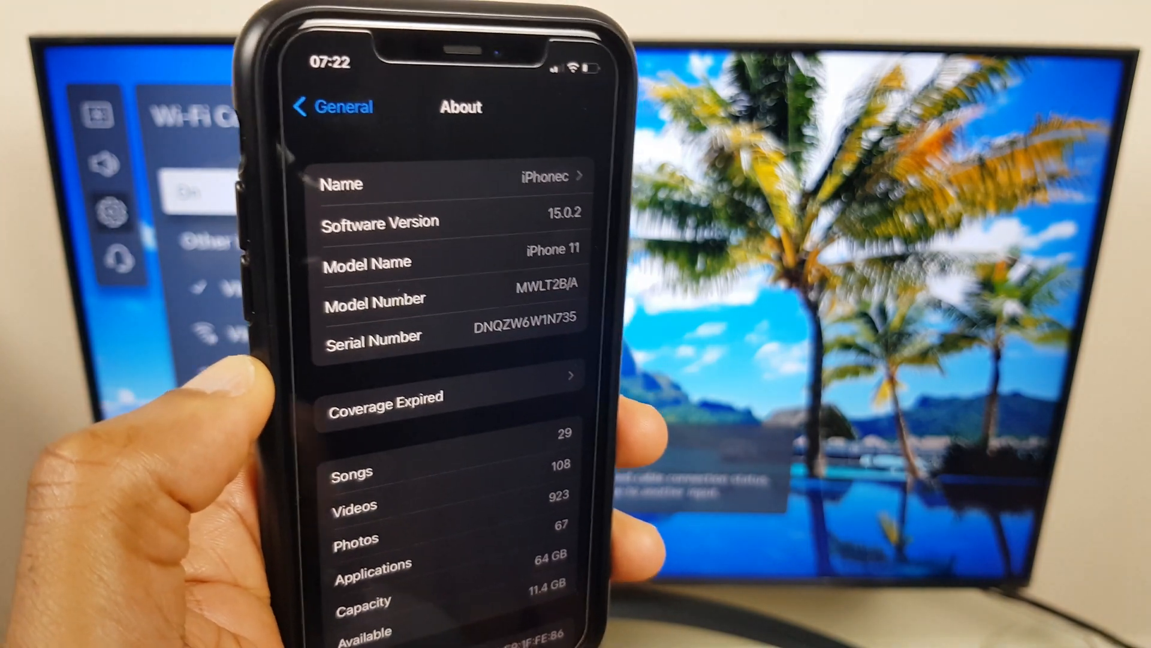
# Back in Personal Hotspot, toggle Allow Others to Join off and on again.
pyautogui.click(332, 107)
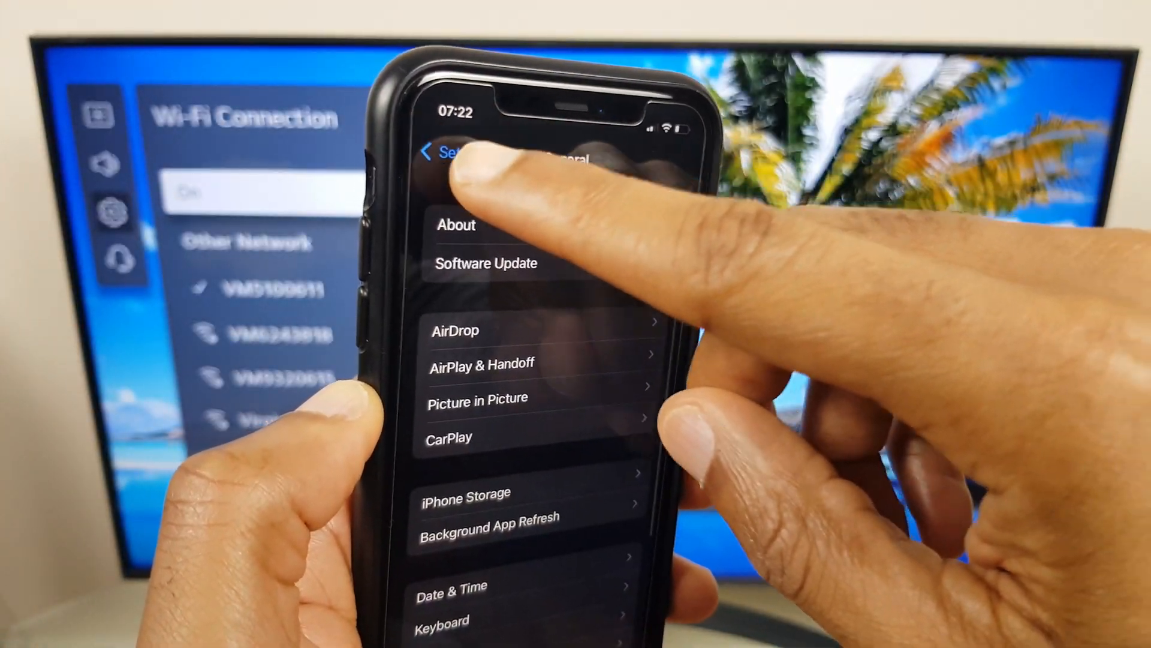
pyautogui.click(434, 152)
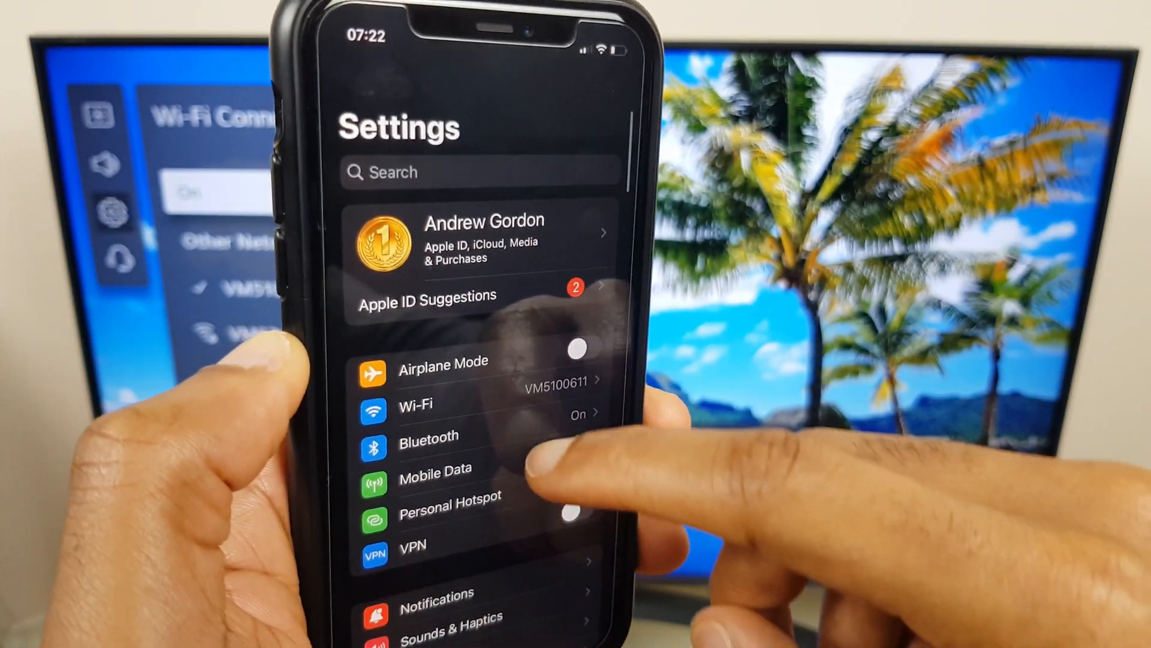
pyautogui.click(451, 505)
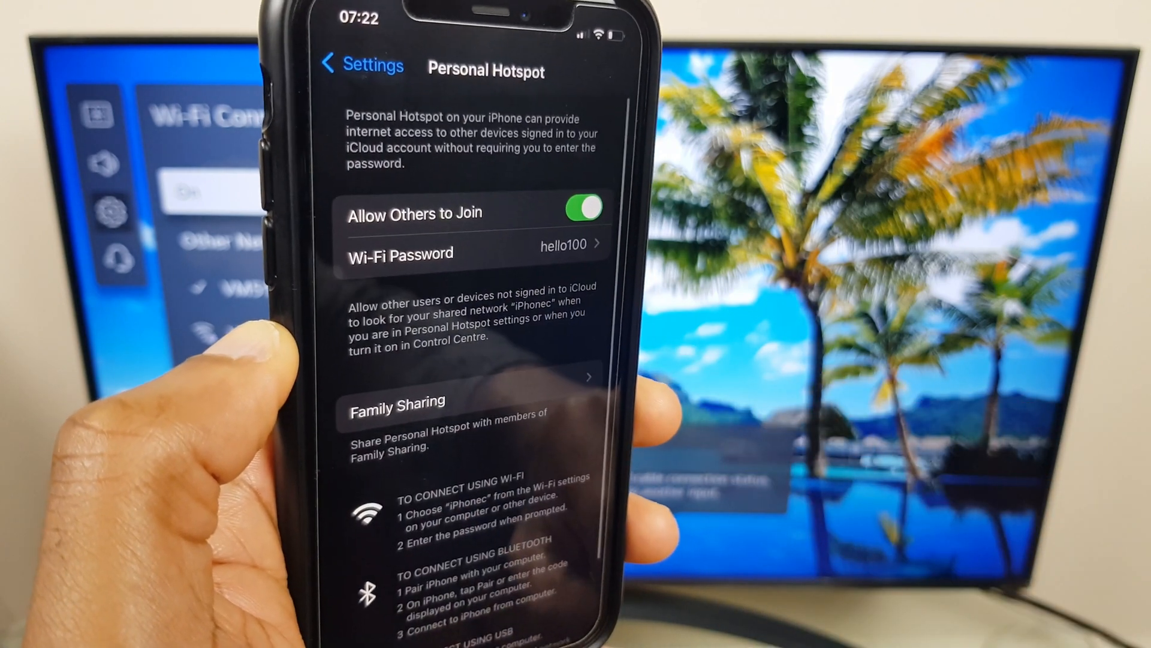
pyautogui.click(583, 214)
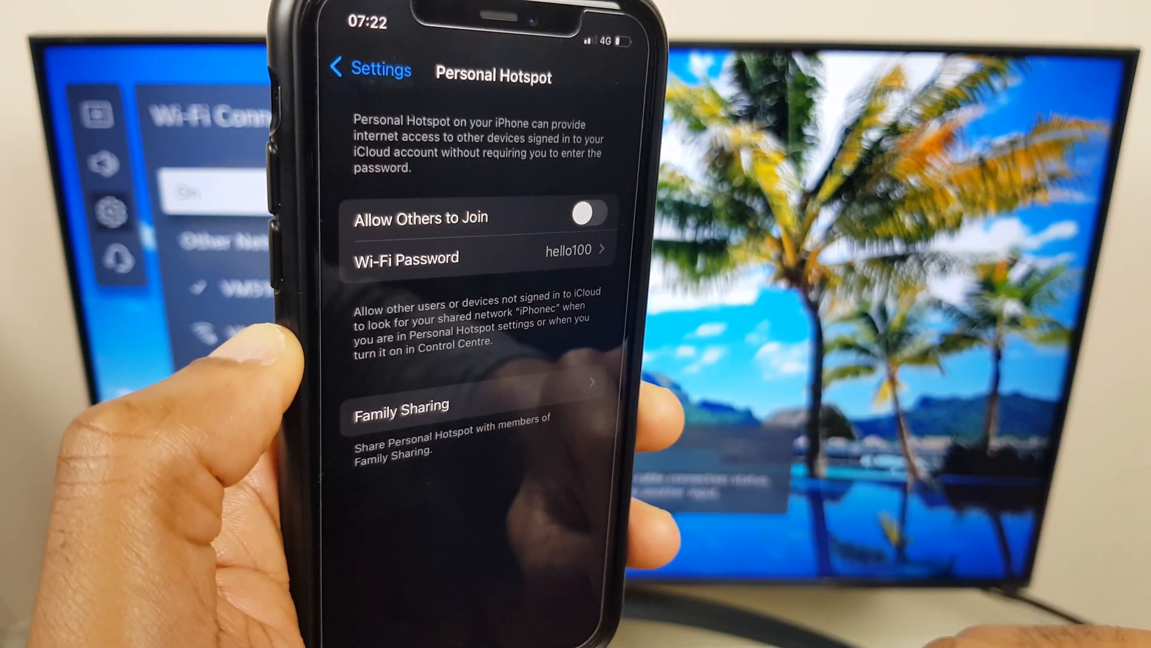
pyautogui.click(591, 214)
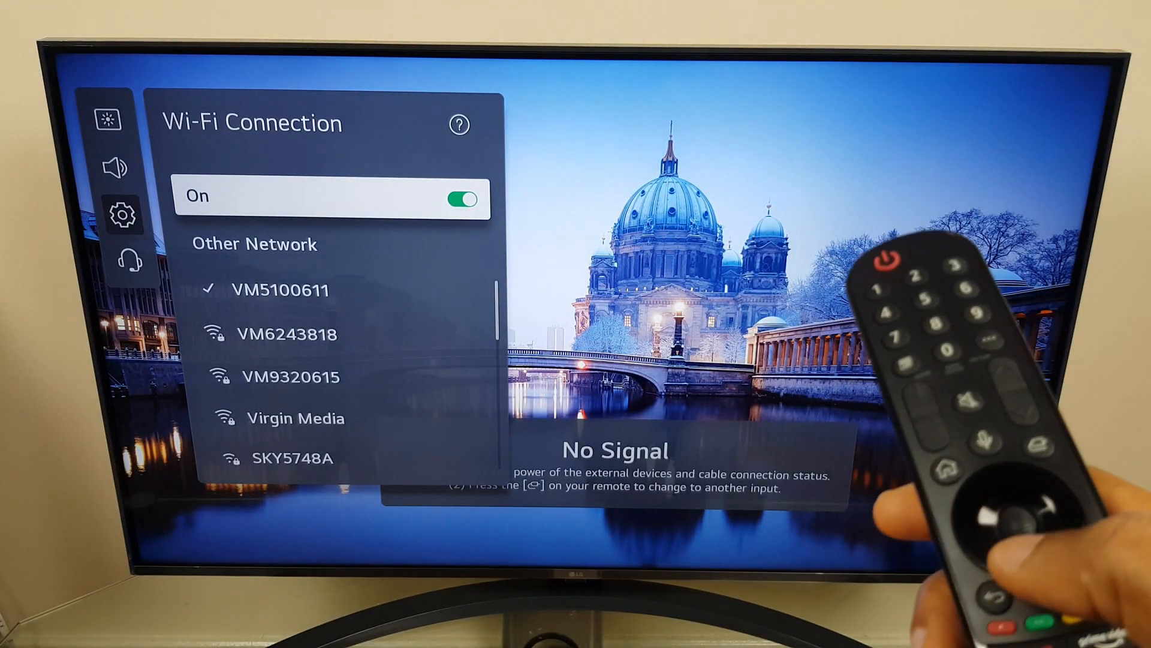
# Join the iPhonec network from the TV's Wi-Fi list by entering its hotspot password.
pyautogui.scroll(-3)
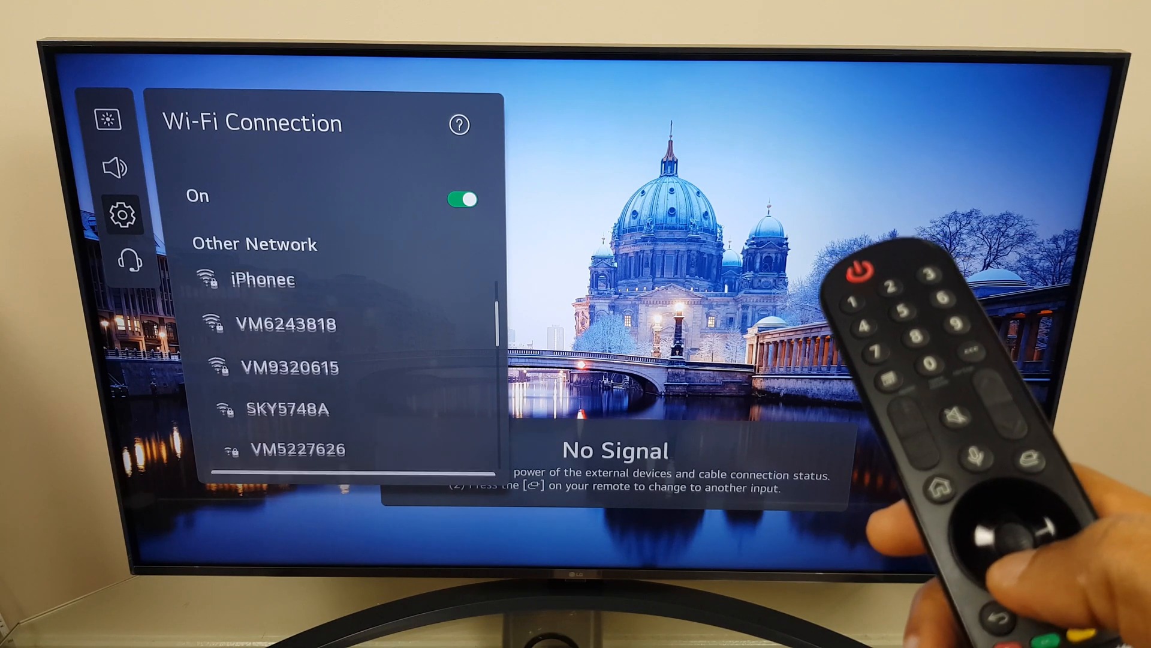
pyautogui.scroll(-3)
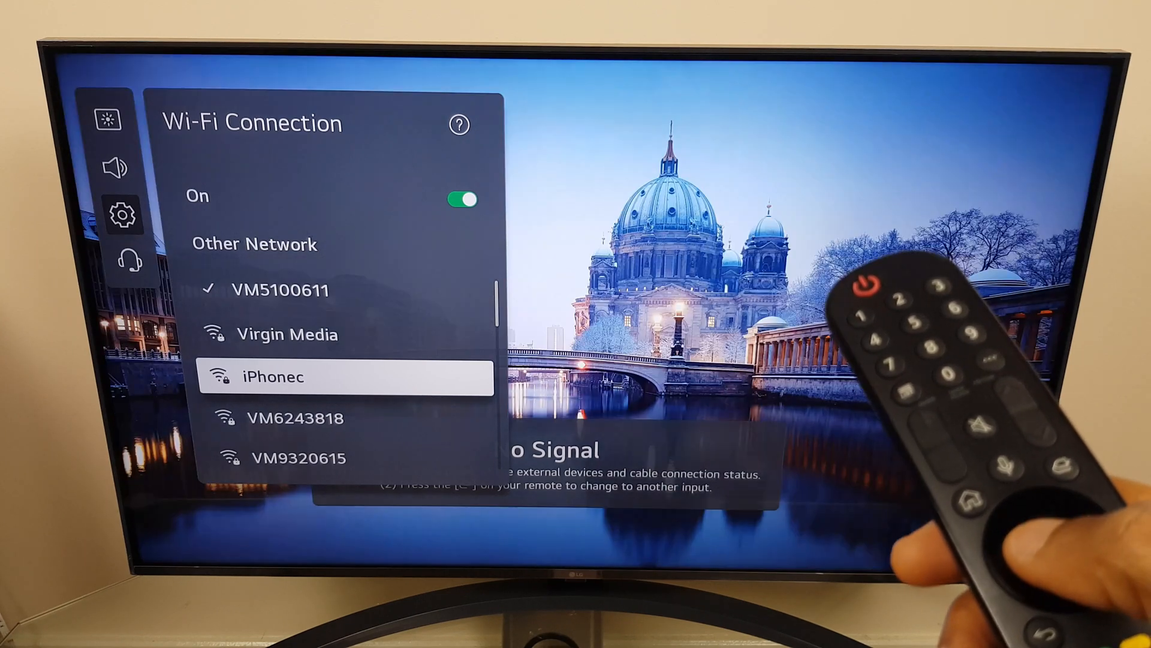
pyautogui.click(274, 378)
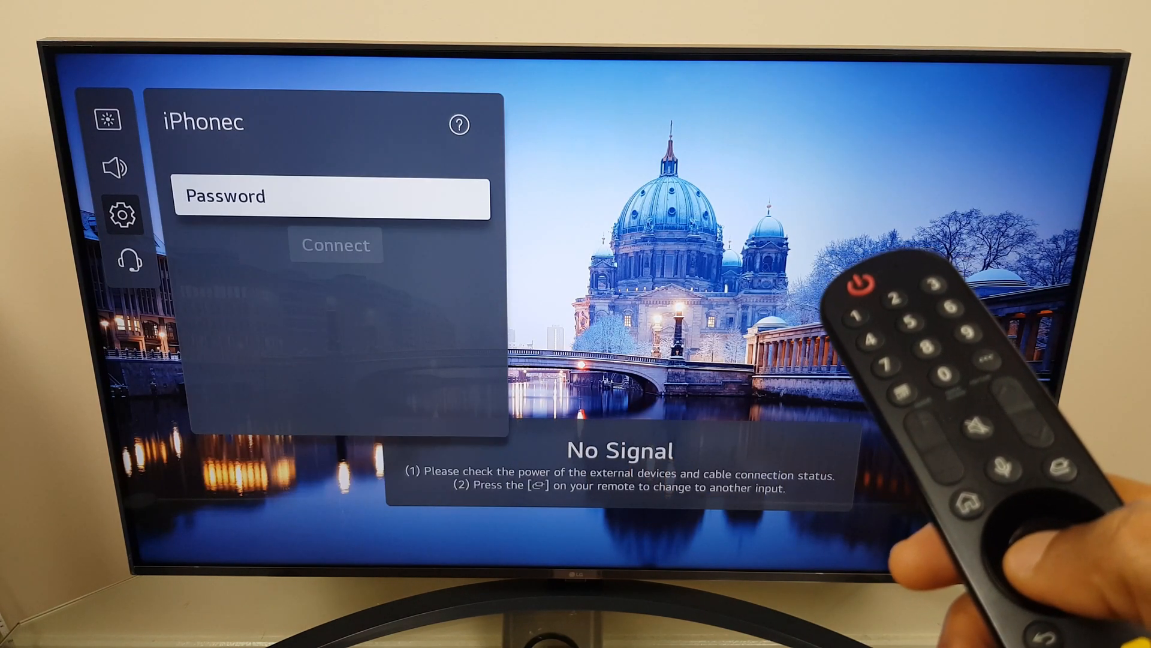
pyautogui.click(332, 195)
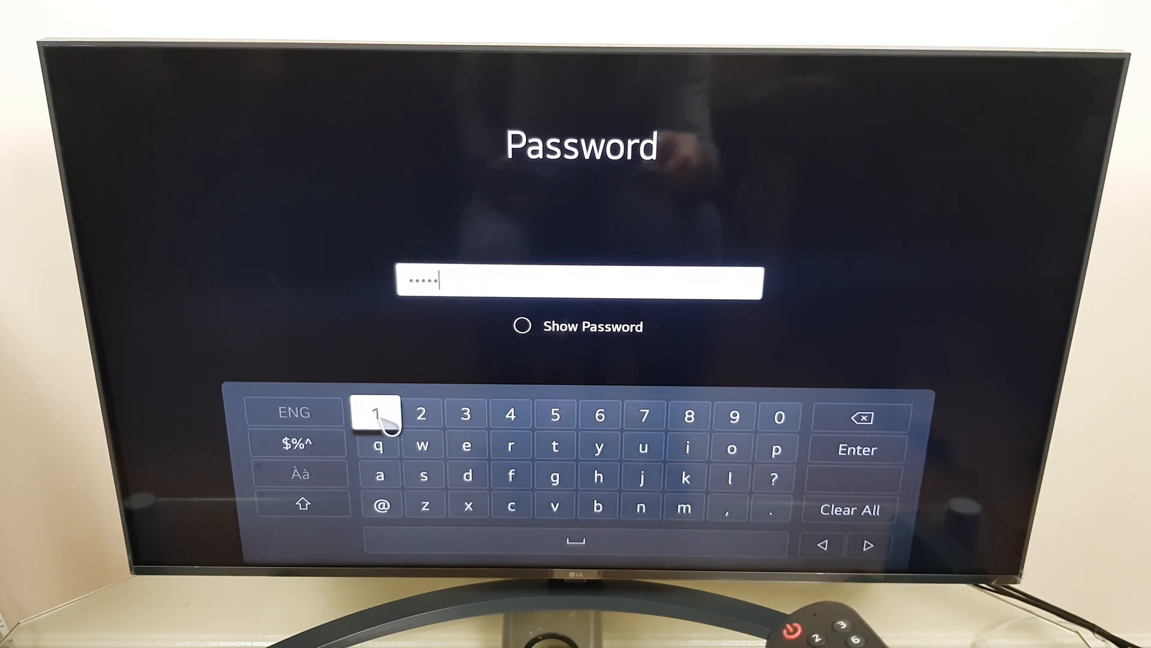
pyautogui.click(780, 415)
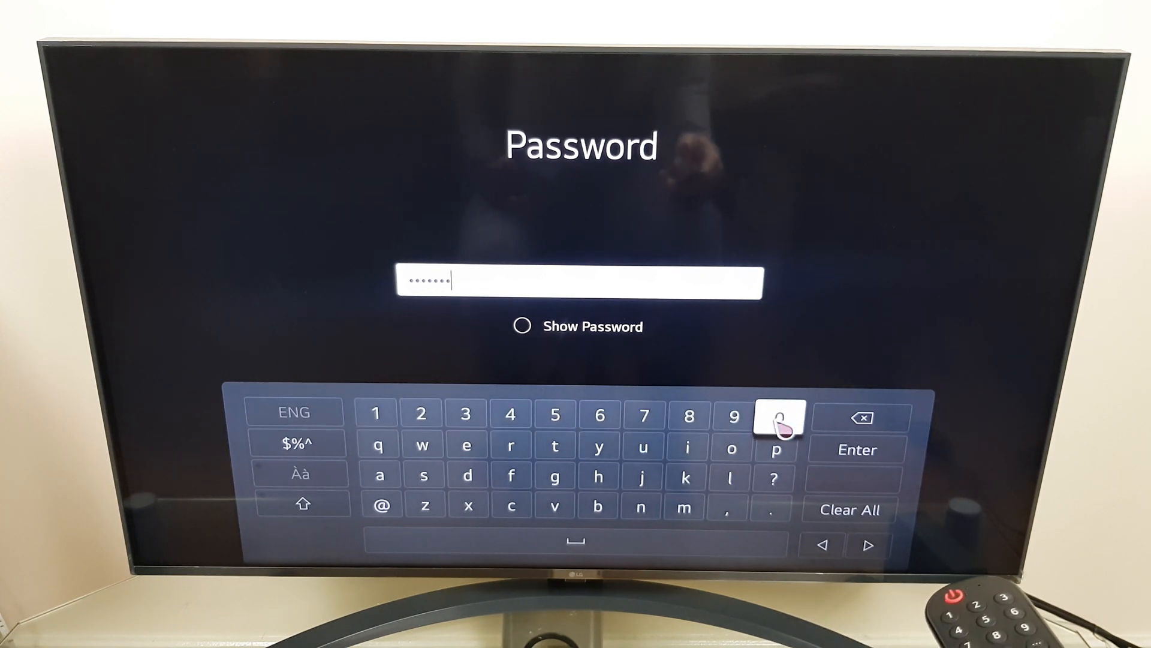
pyautogui.click(856, 449)
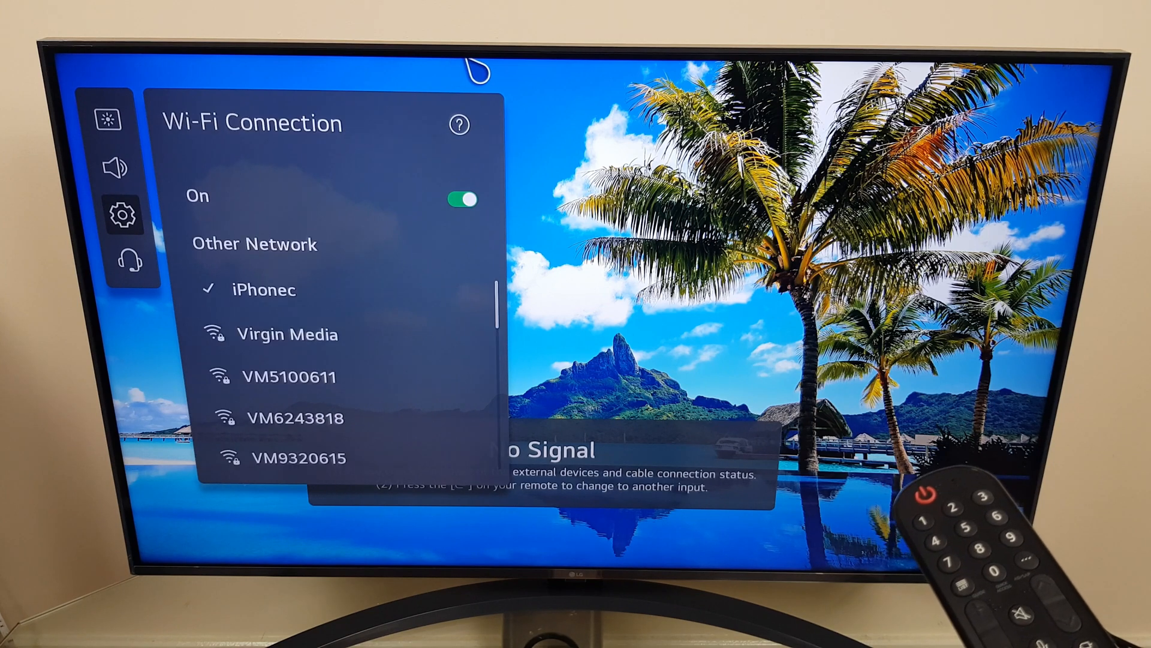
# Disconnect the TV from iPhonec so no network shows a checkmark.
pyautogui.click(264, 289)
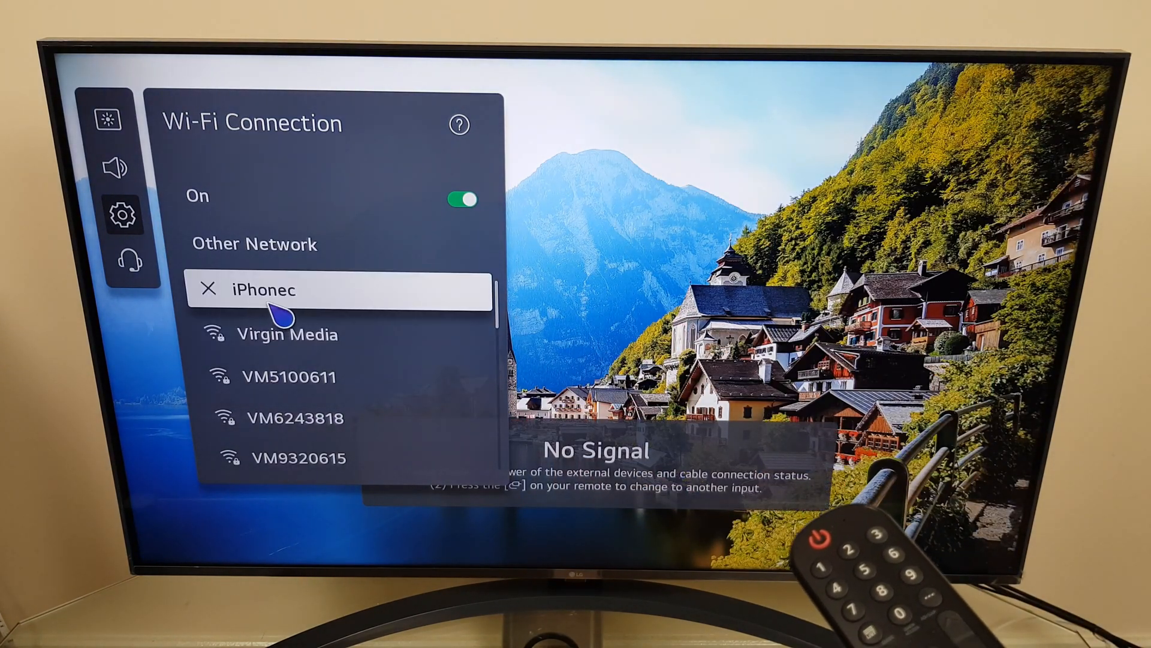
pyautogui.click(263, 289)
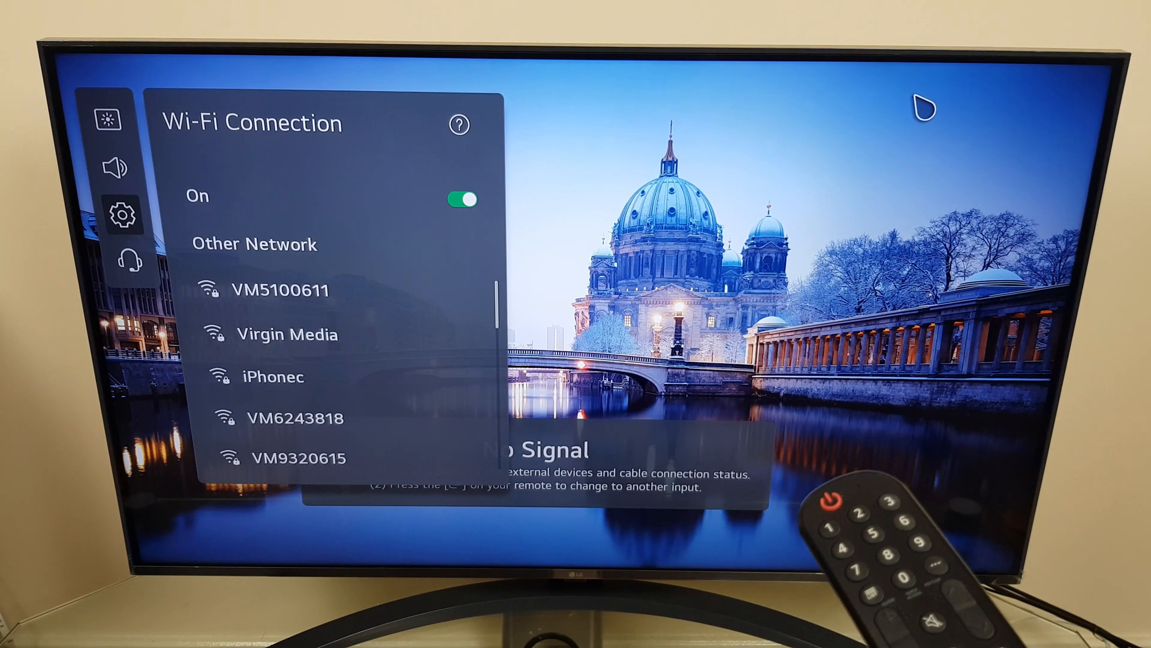
pyautogui.moveTo(308, 377)
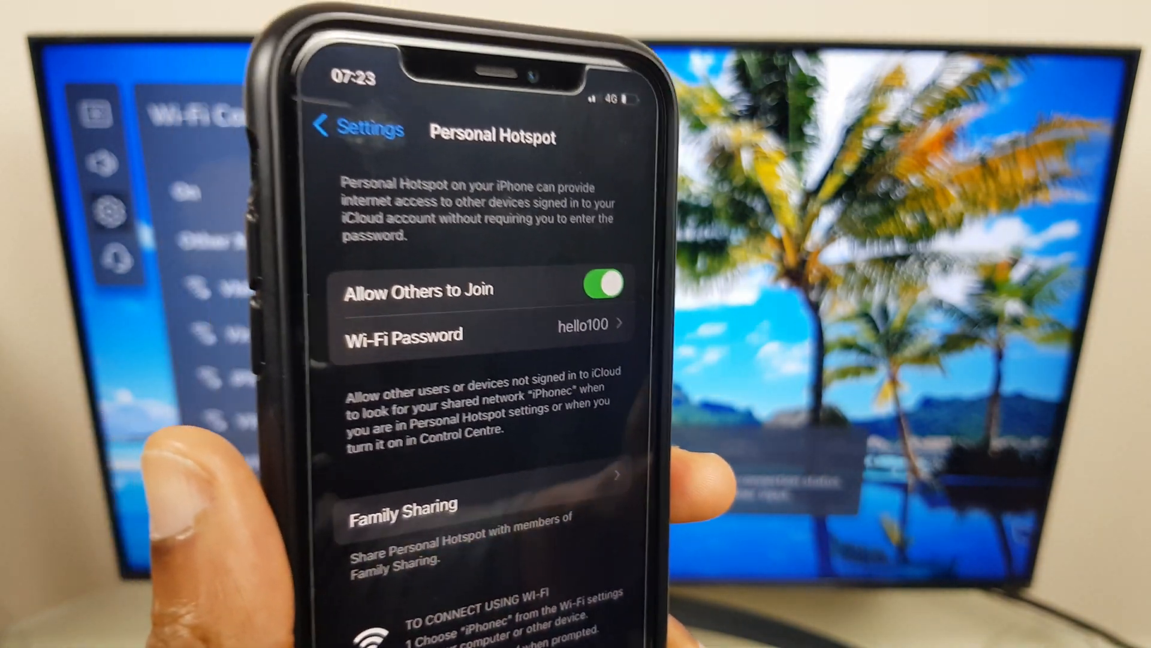
# Confirm Personal Hotspot stays on and return the TV to its Network menu showing Wi-Fi not connected.
pyautogui.click(602, 266)
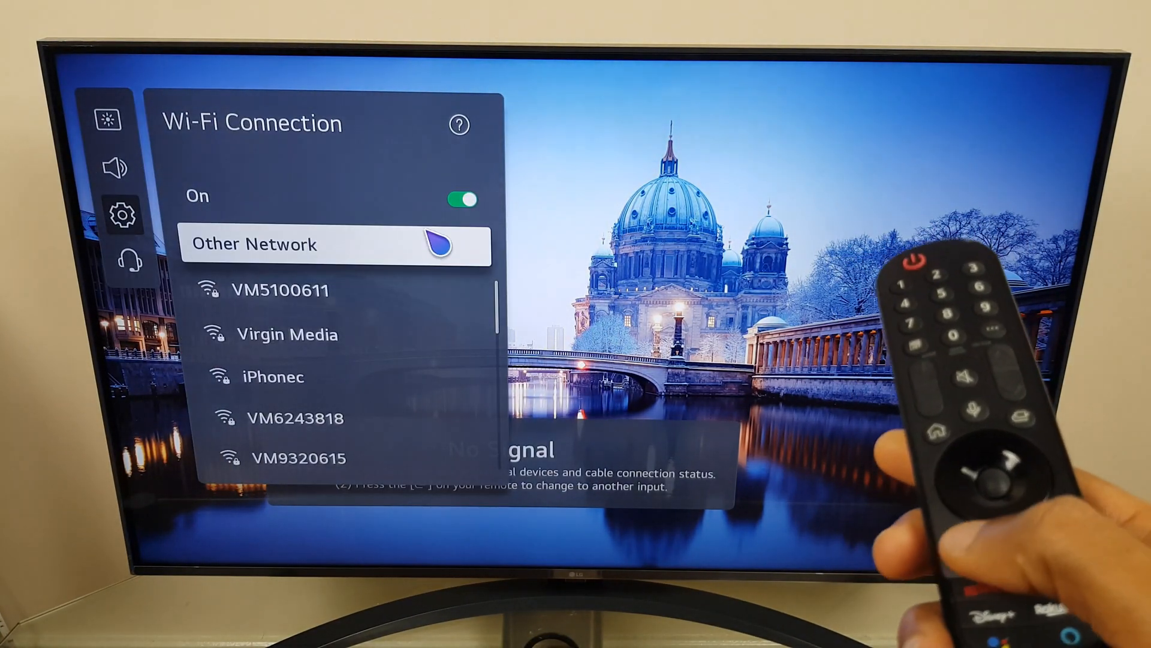
pyautogui.press('Back')
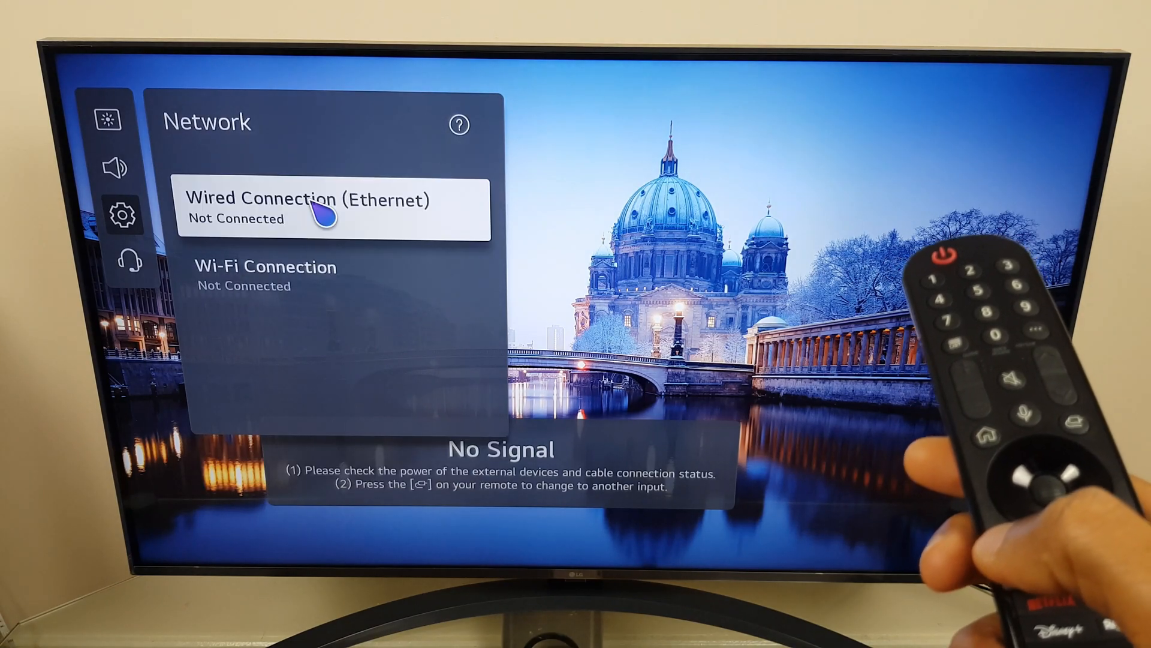